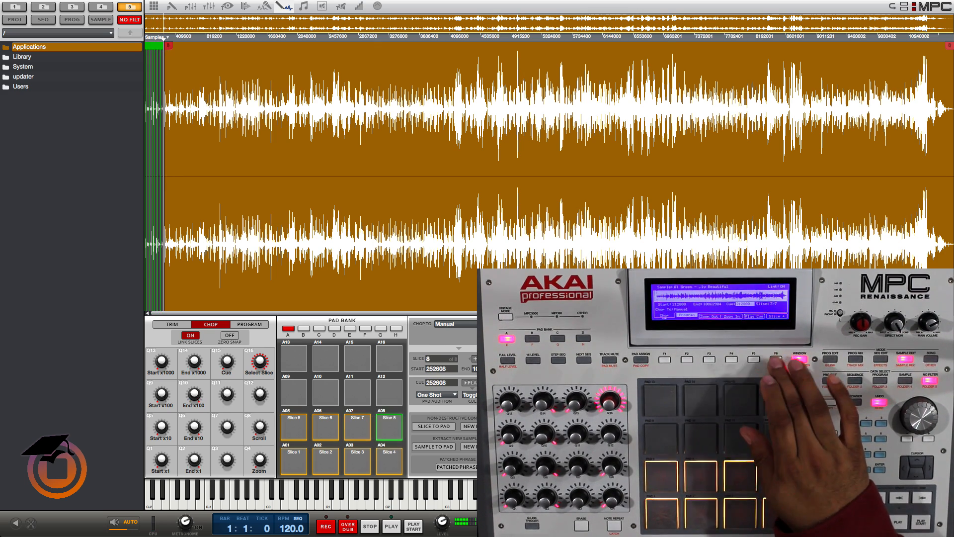
Chop the sample into 18 slices, check bank B for slices 17–18, then return to bank A.
{"action": "left_click", "coordinate": [703, 423]}
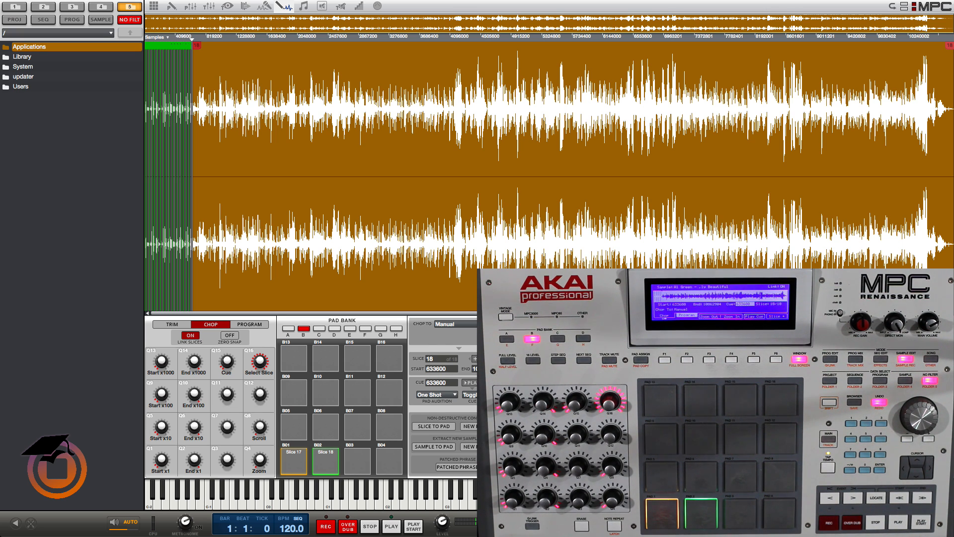
{"action": "left_click", "coordinate": [287, 331]}
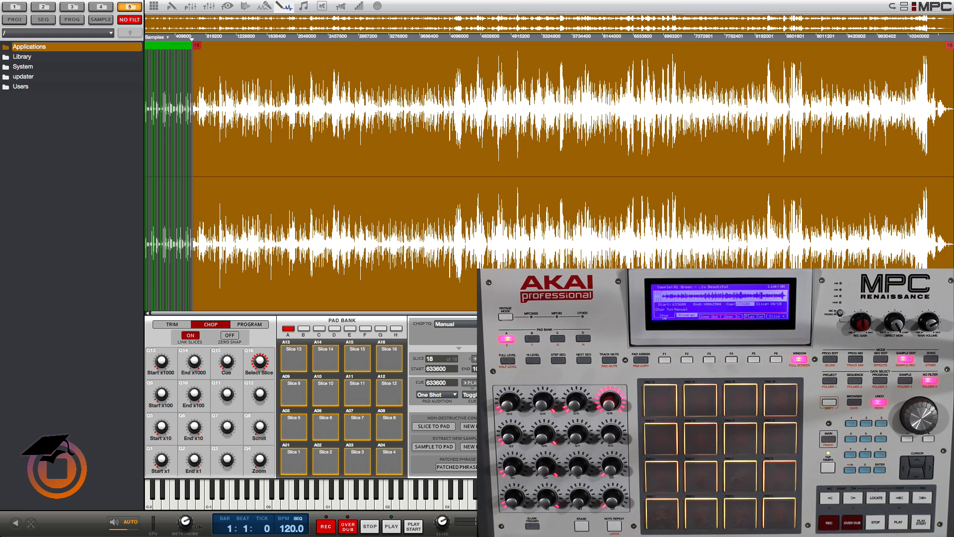
{"action": "left_click", "coordinate": [325, 463]}
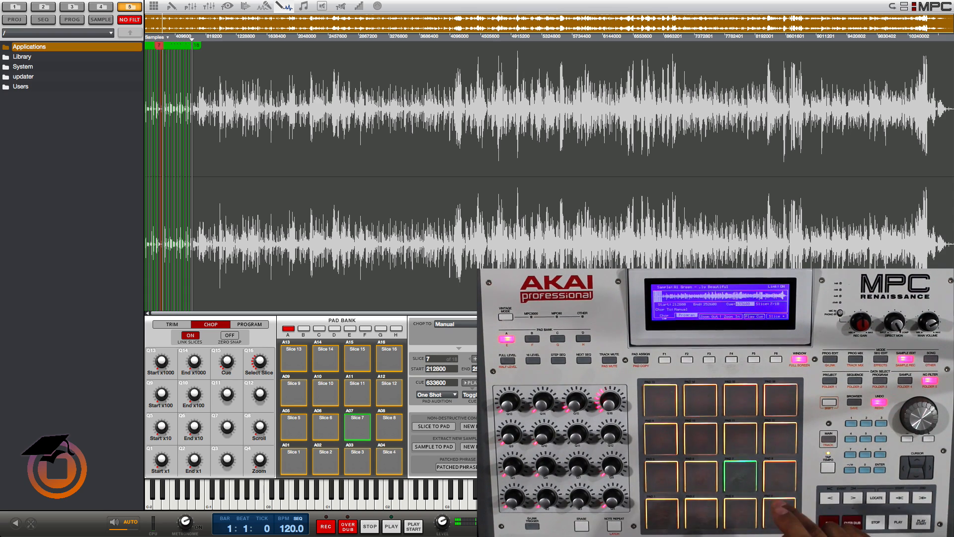
{"action": "left_click", "coordinate": [705, 441]}
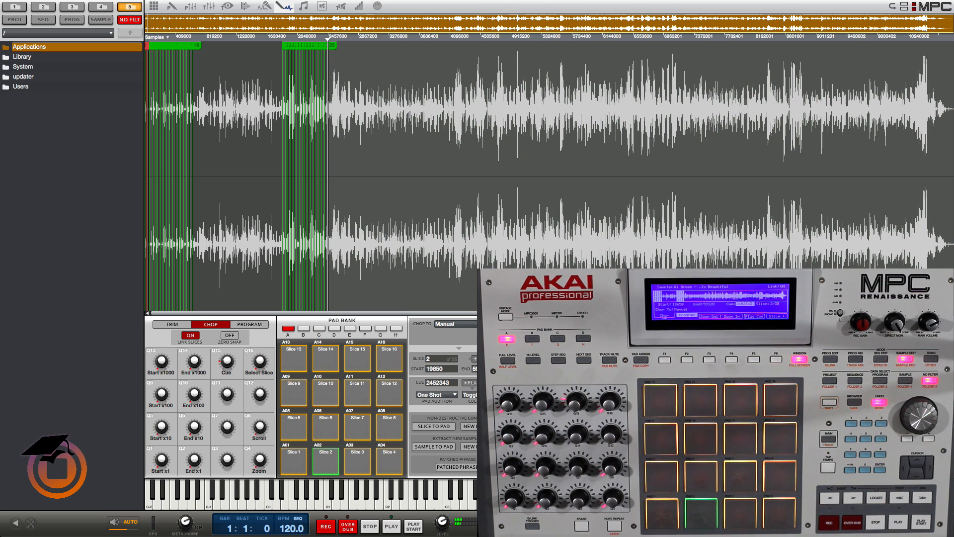
{"action": "left_click", "coordinate": [357, 461]}
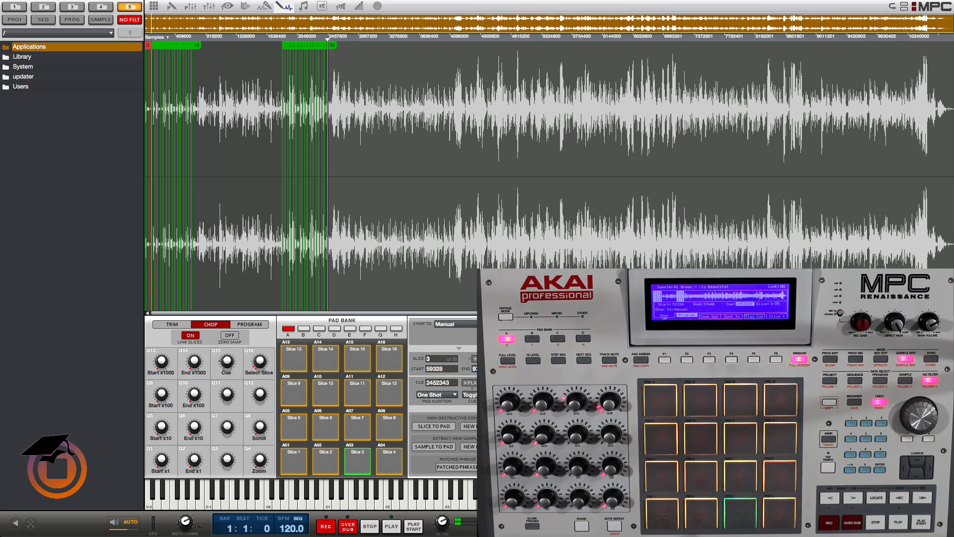
{"action": "left_click", "coordinate": [325, 461]}
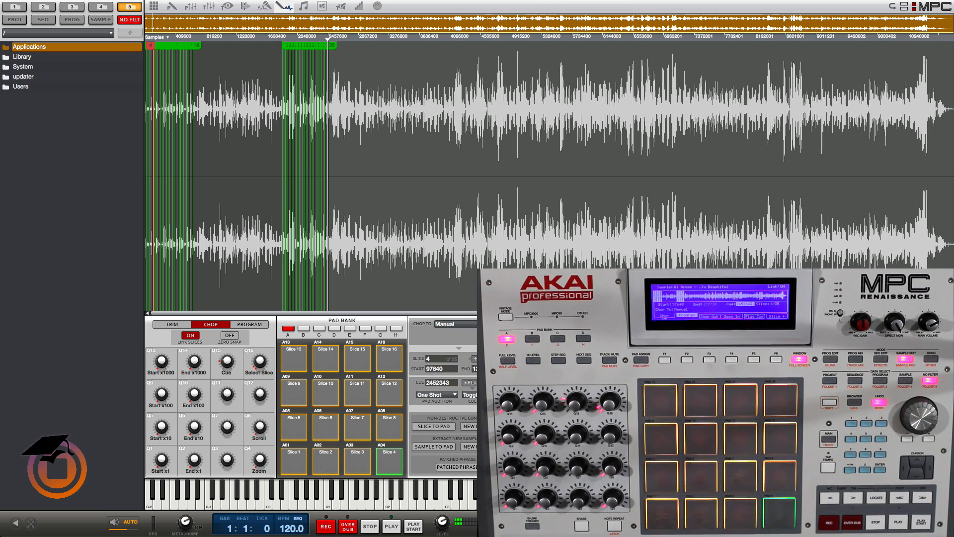
{"action": "left_click", "coordinate": [325, 466]}
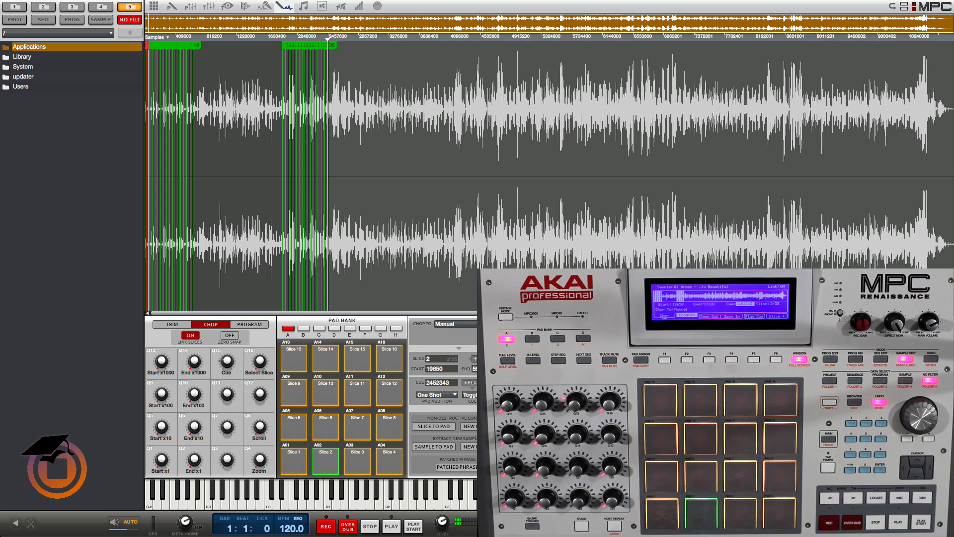
{"action": "left_click", "coordinate": [357, 426]}
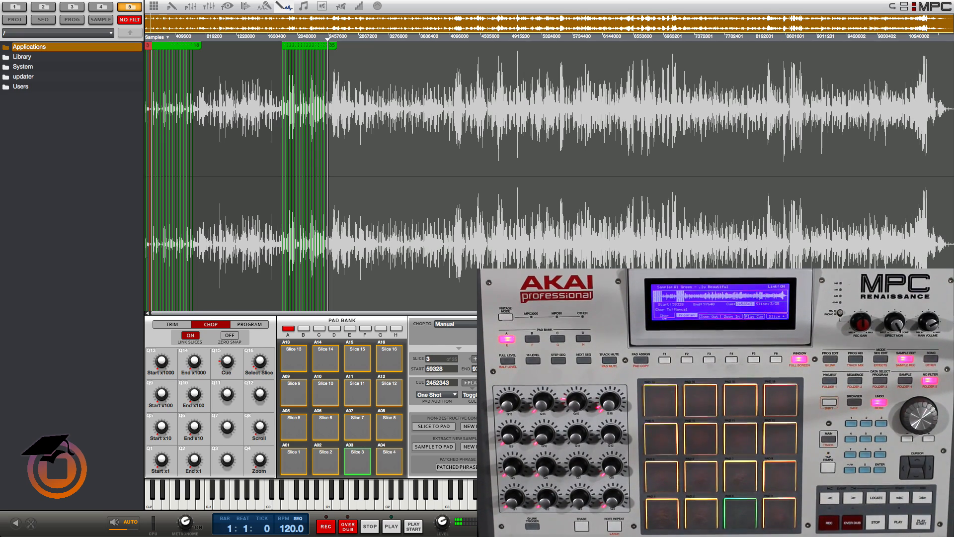
{"action": "left_click", "coordinate": [326, 425]}
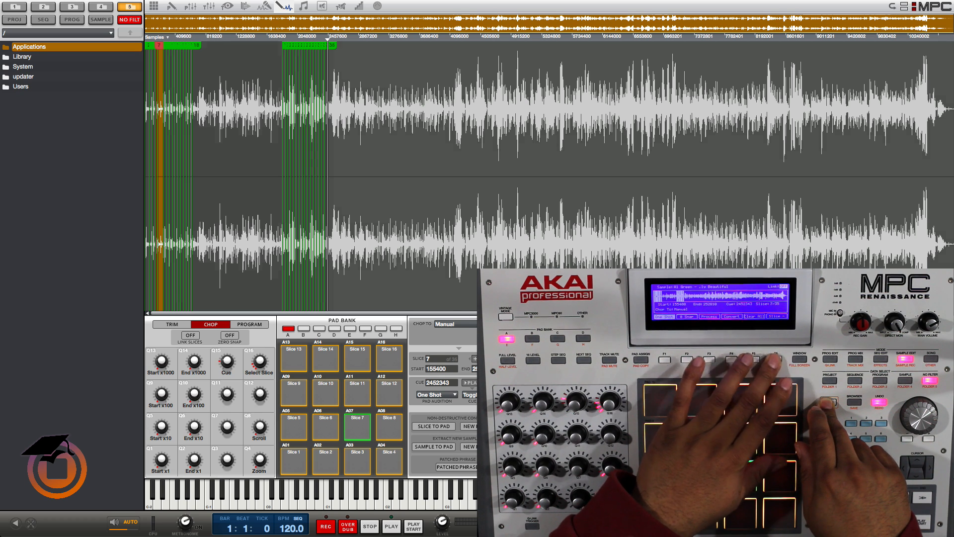
{"action": "left_click", "coordinate": [326, 429]}
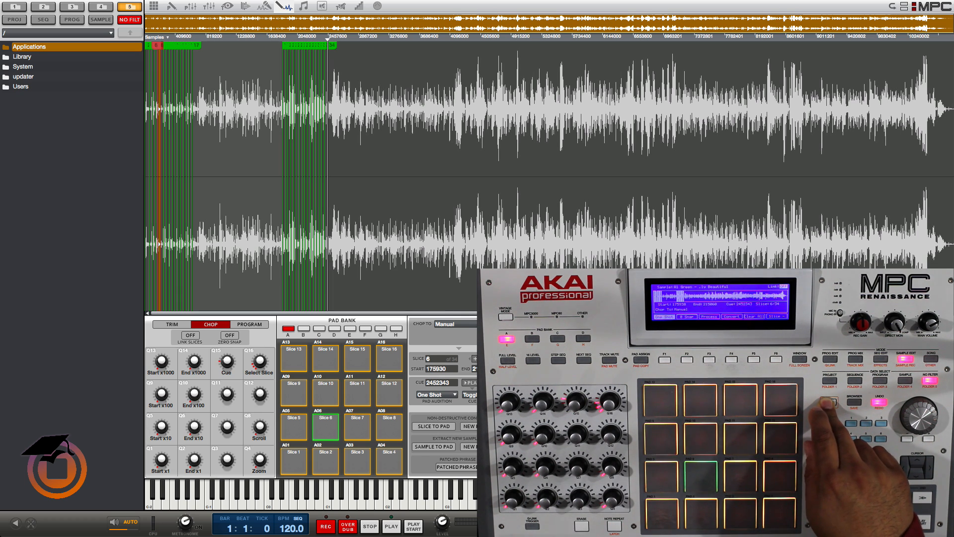